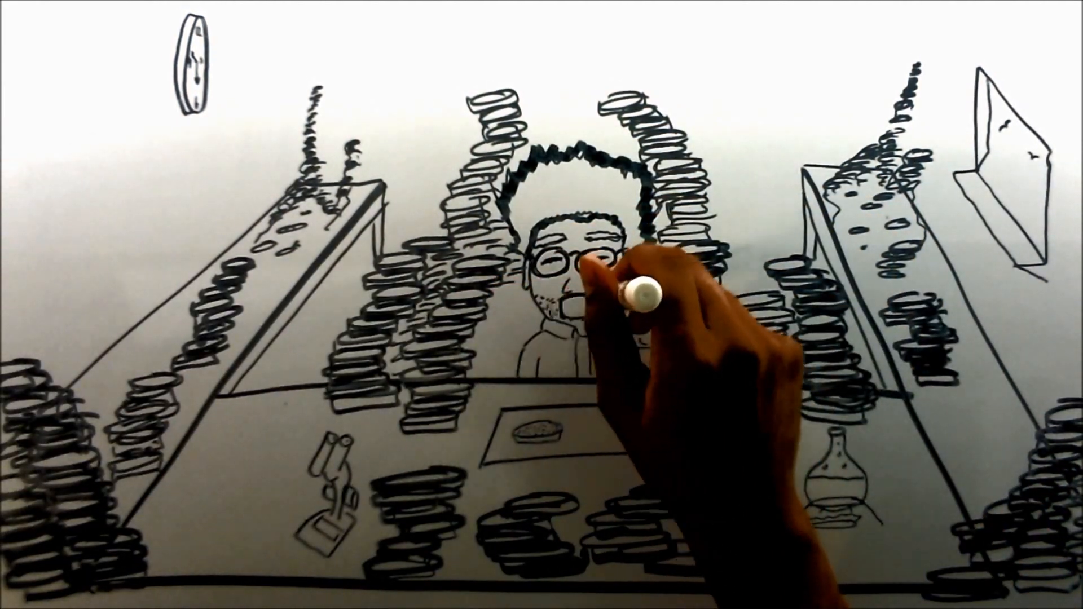
mouse_move(318, 297)
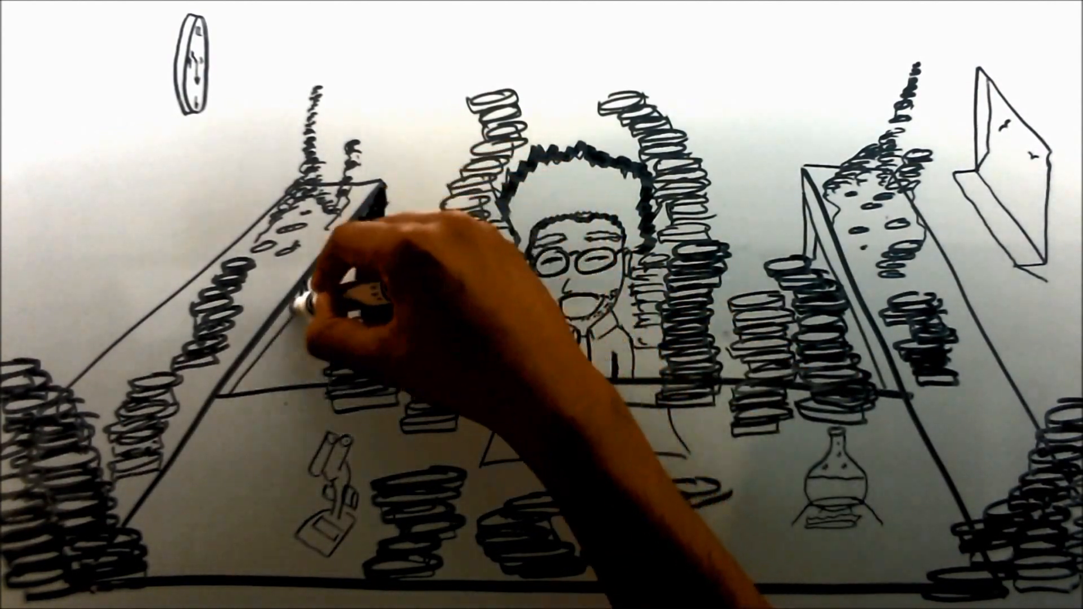